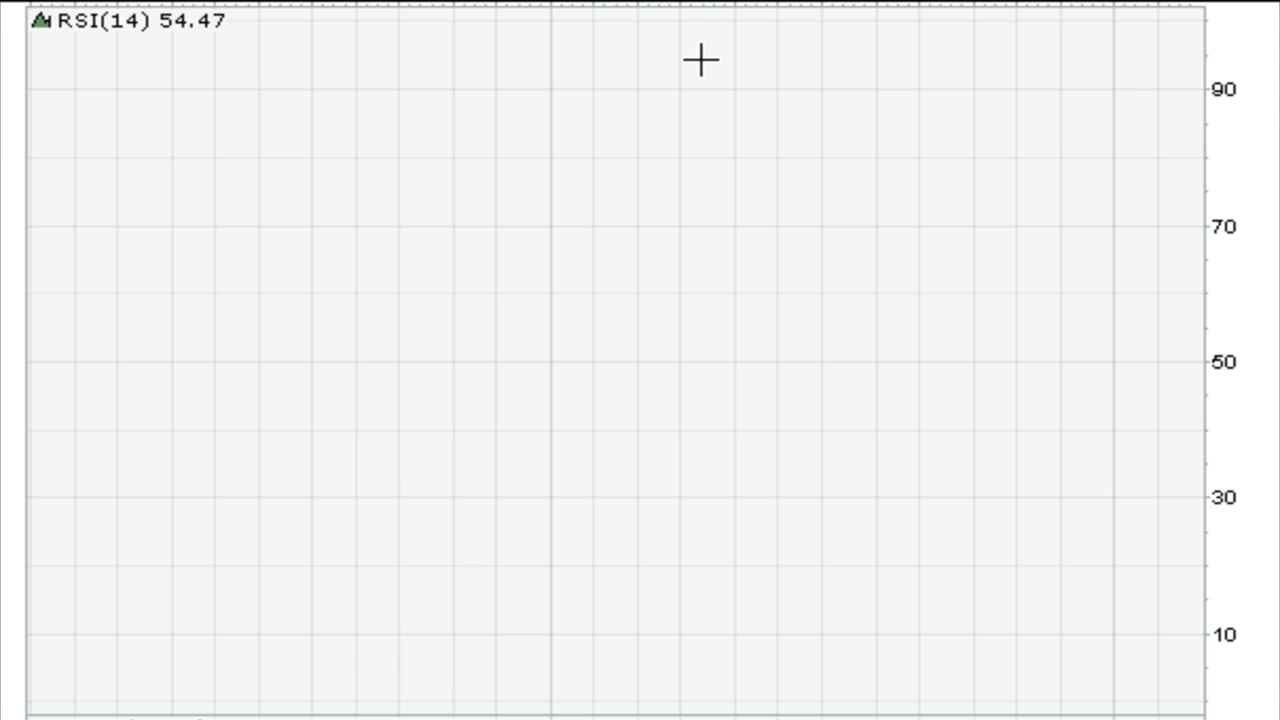
mouse_move(703, 60)
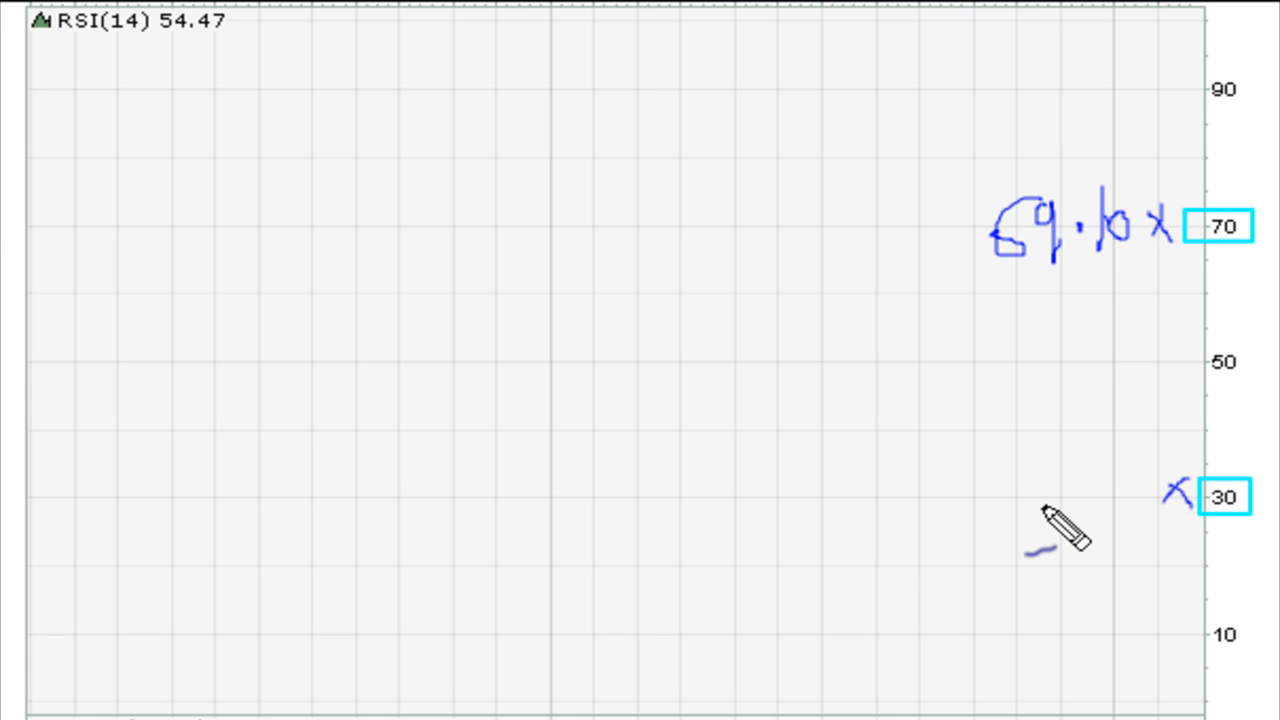
- Handwrite 30.90 beside the boxed 30 level on the RSI axis, below the 69.10 note
drag(1030, 540, 1045, 490)
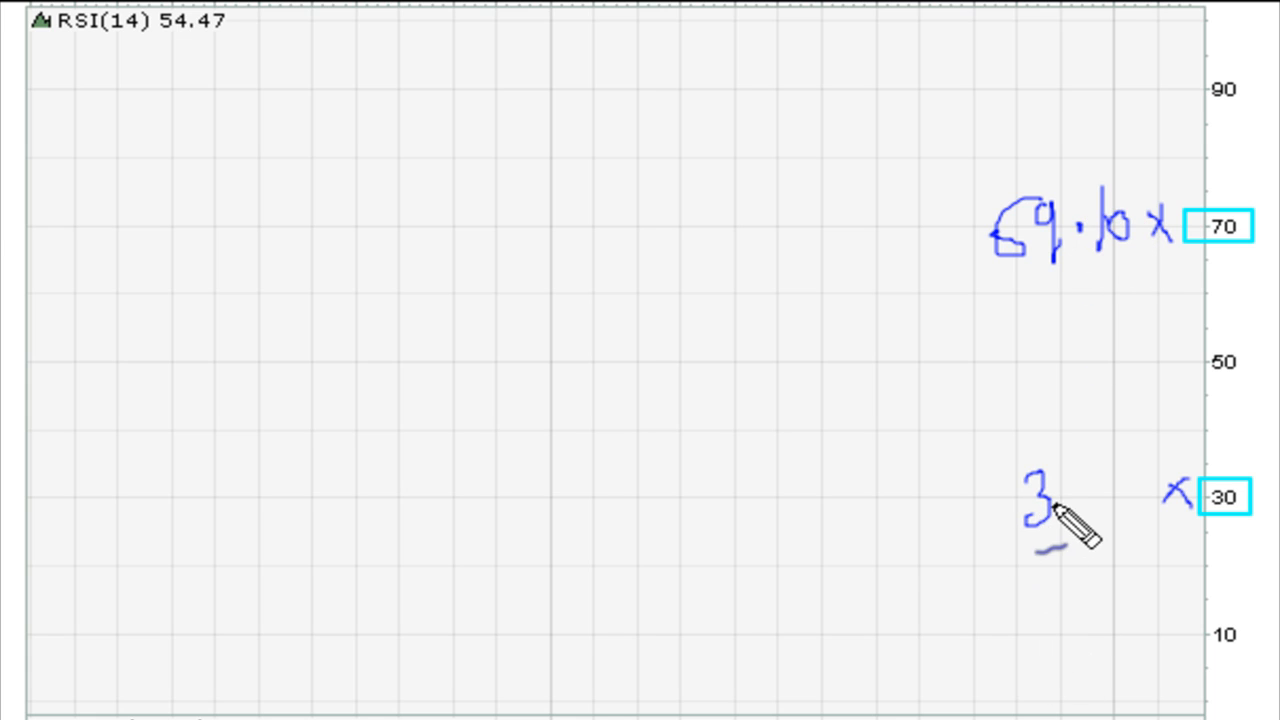
drag(1060, 510, 1090, 510)
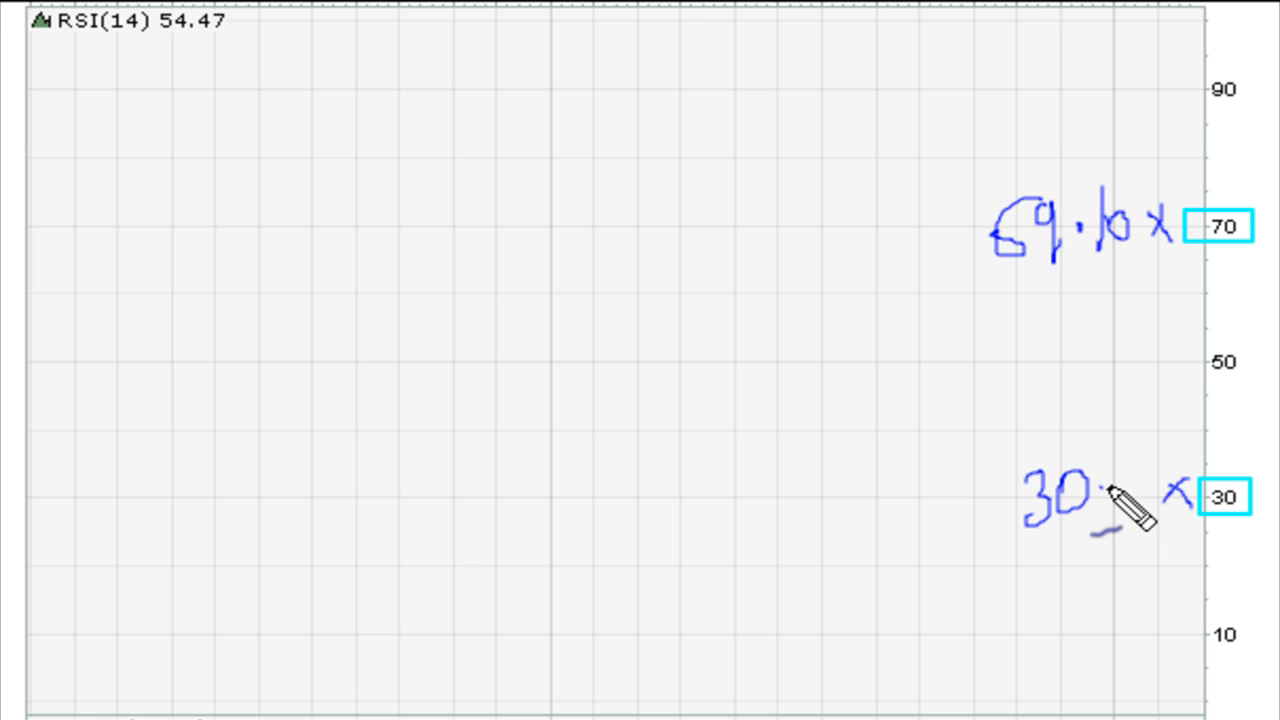
drag(1095, 515, 1130, 490)
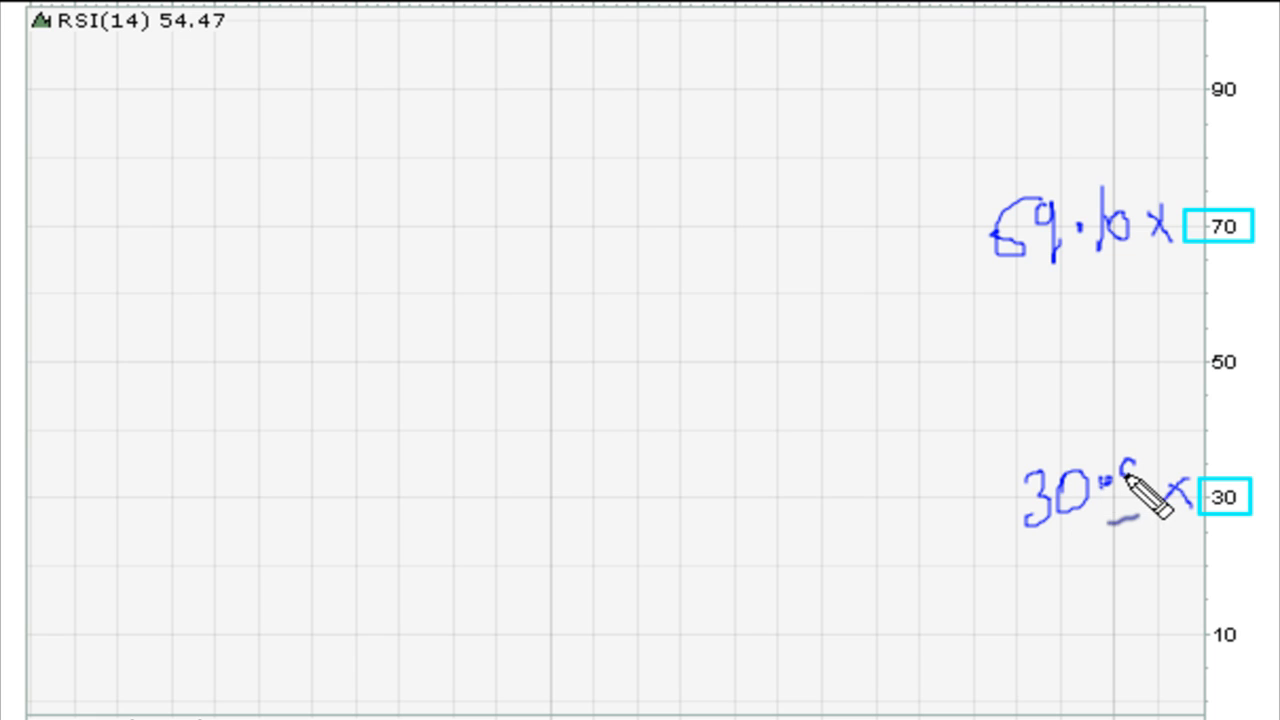
drag(1120, 500, 1160, 490)
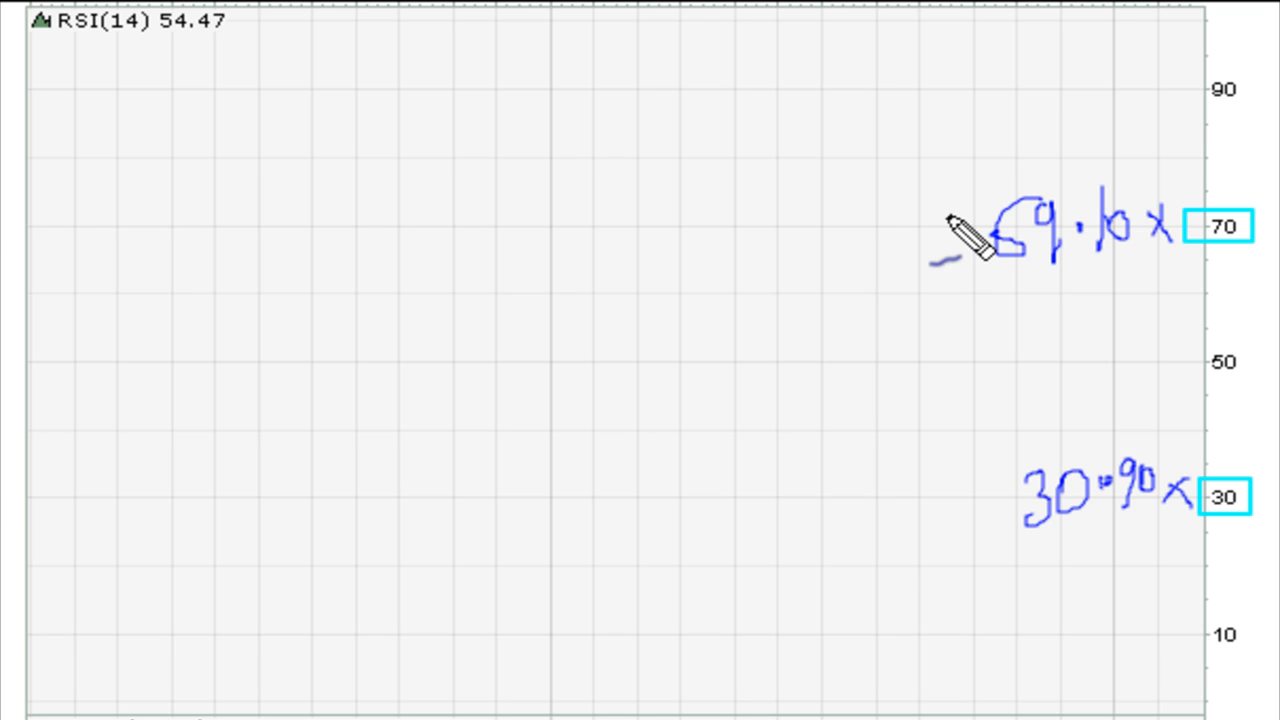
mouse_move(1040, 290)
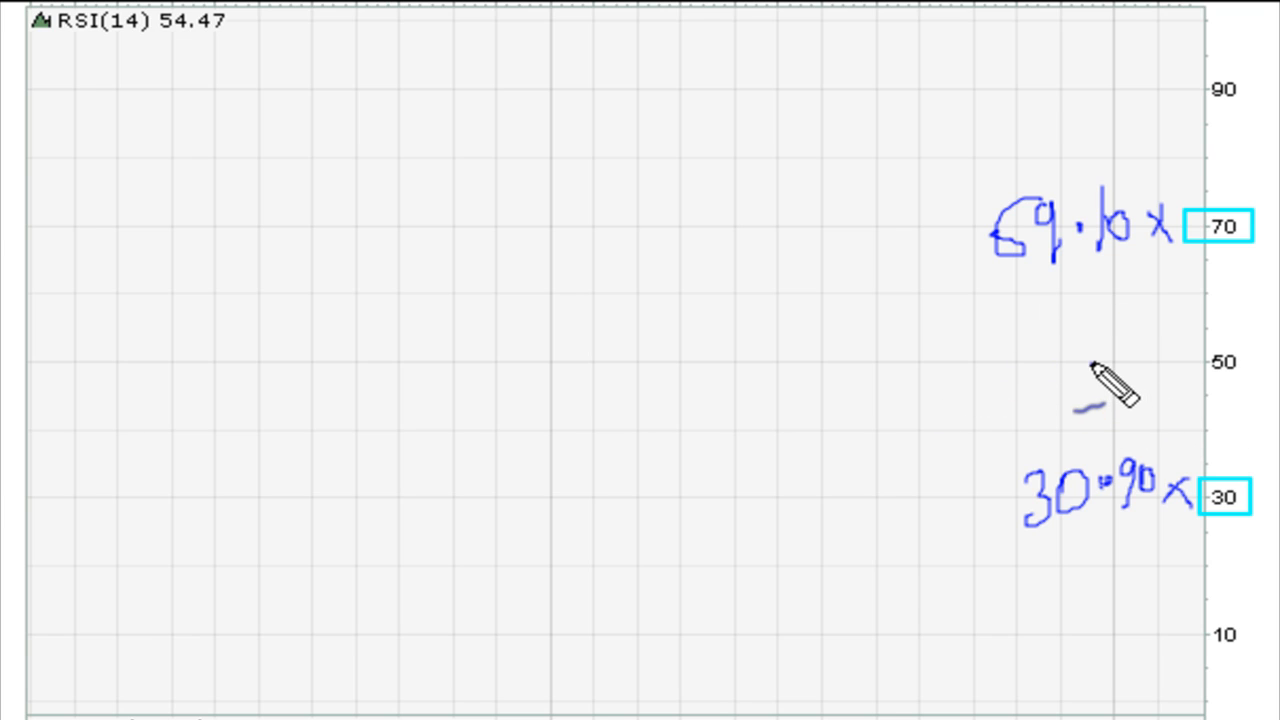
mouse_move(730, 540)
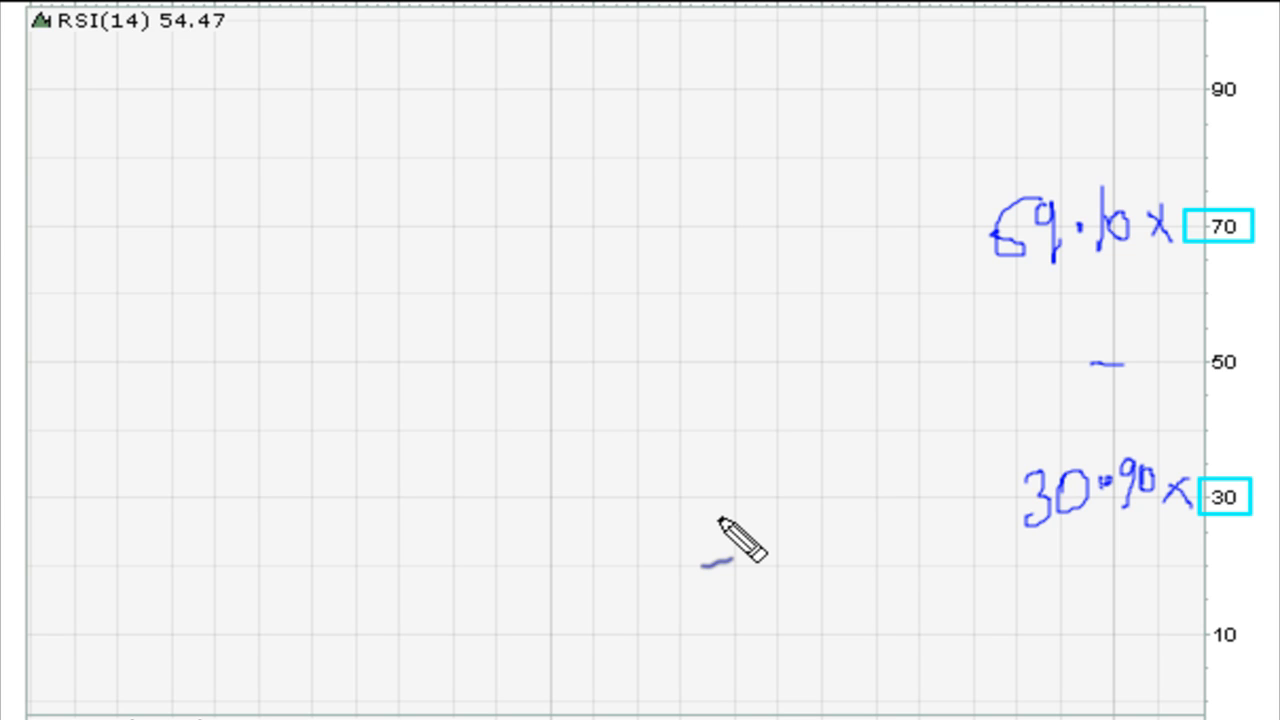
mouse_move(680, 610)
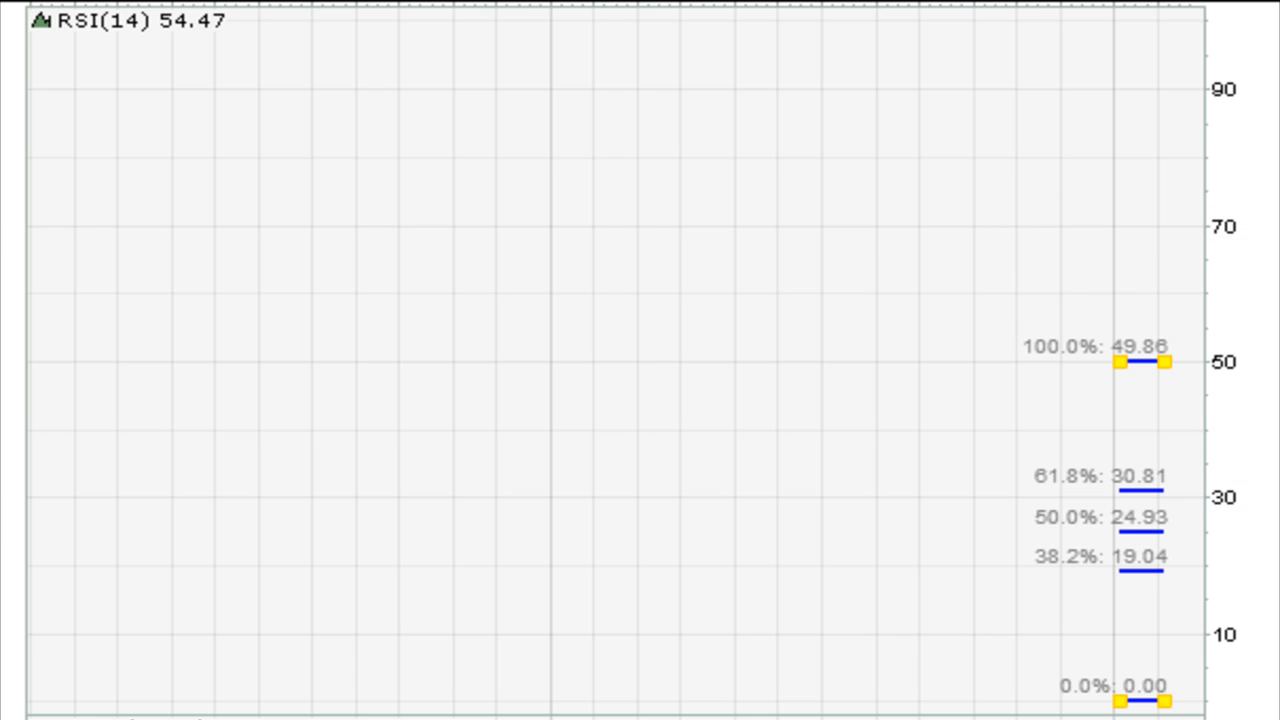
mouse_move(1040, 700)
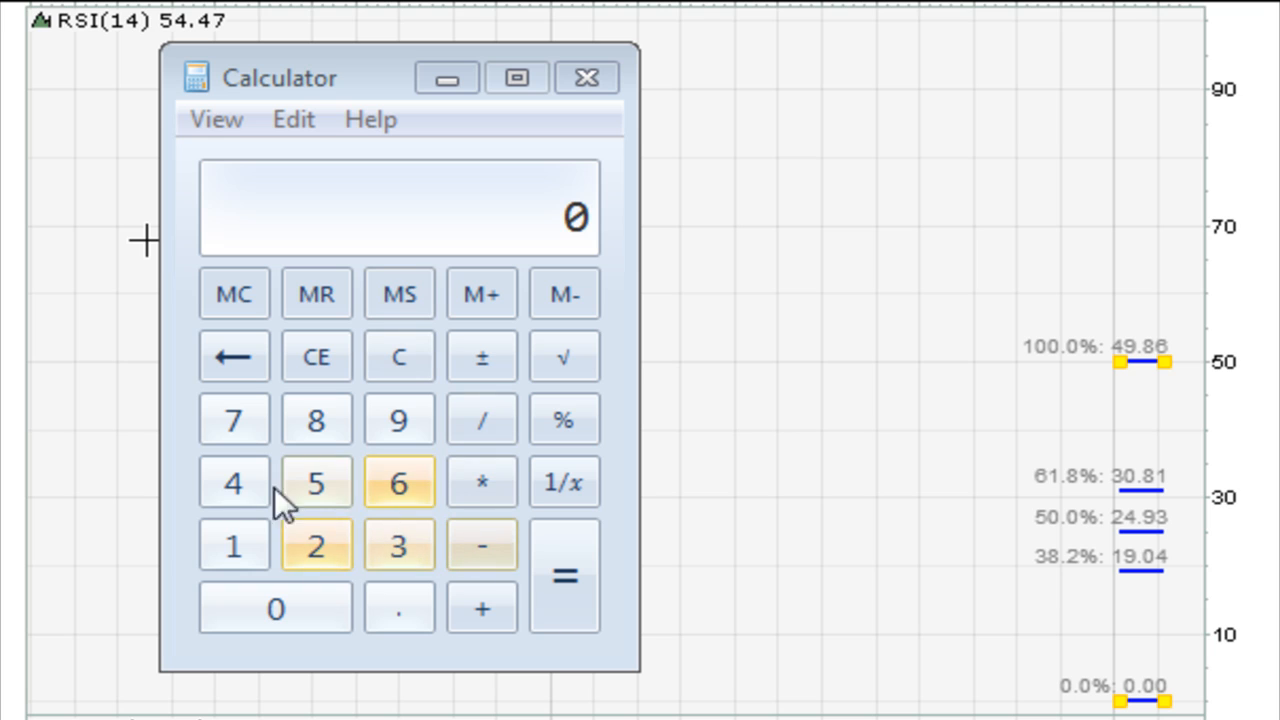
- Multiply 50 by 0.618 in Calculator to get 30.9
click(316, 481)
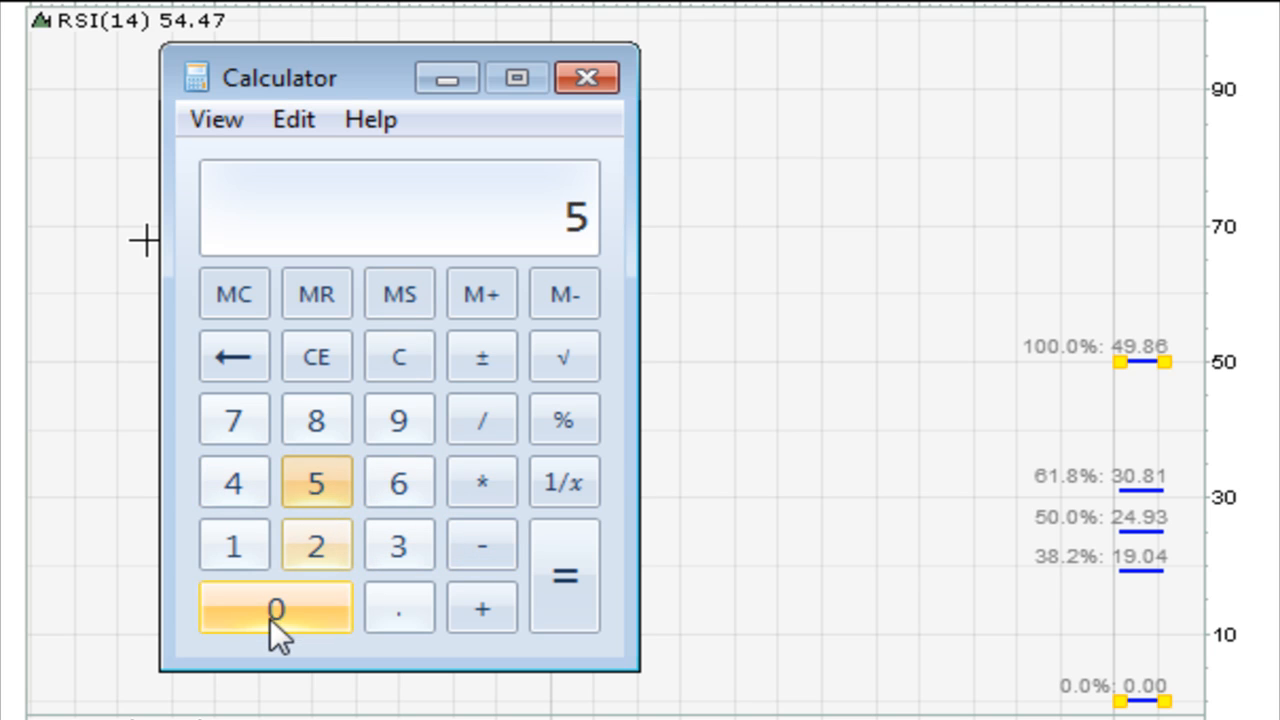
click(481, 482)
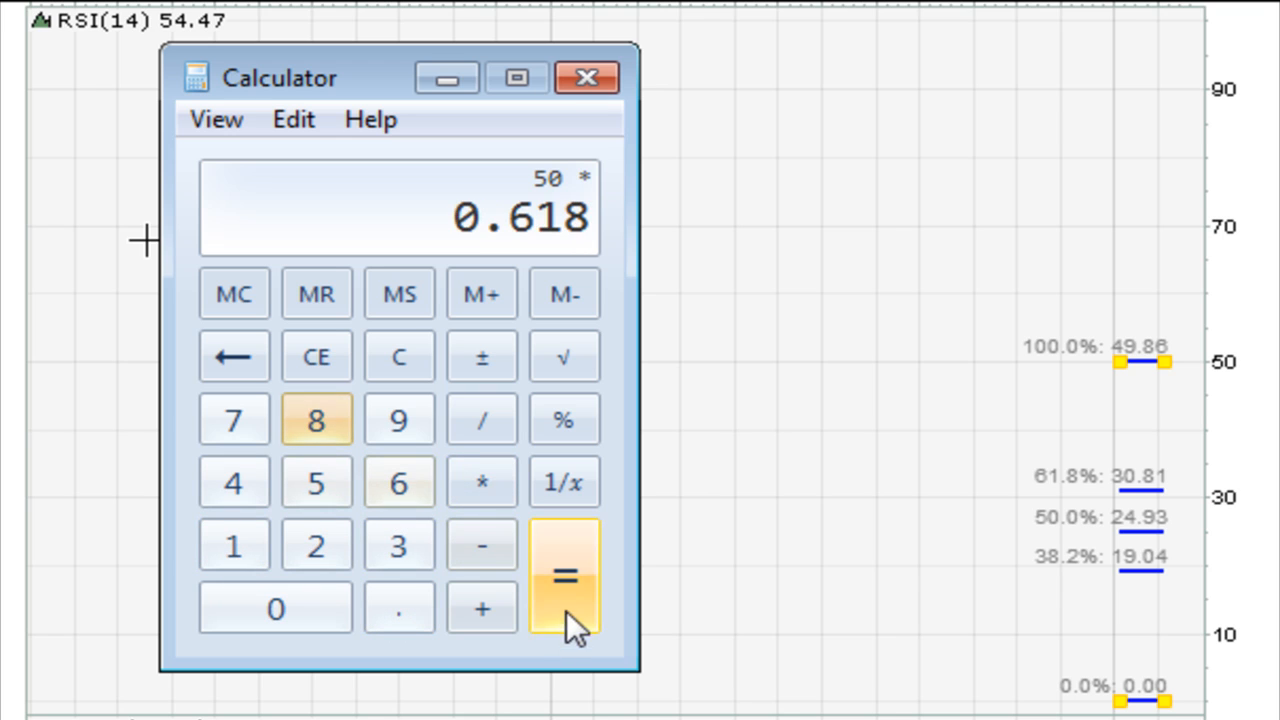
click(564, 577)
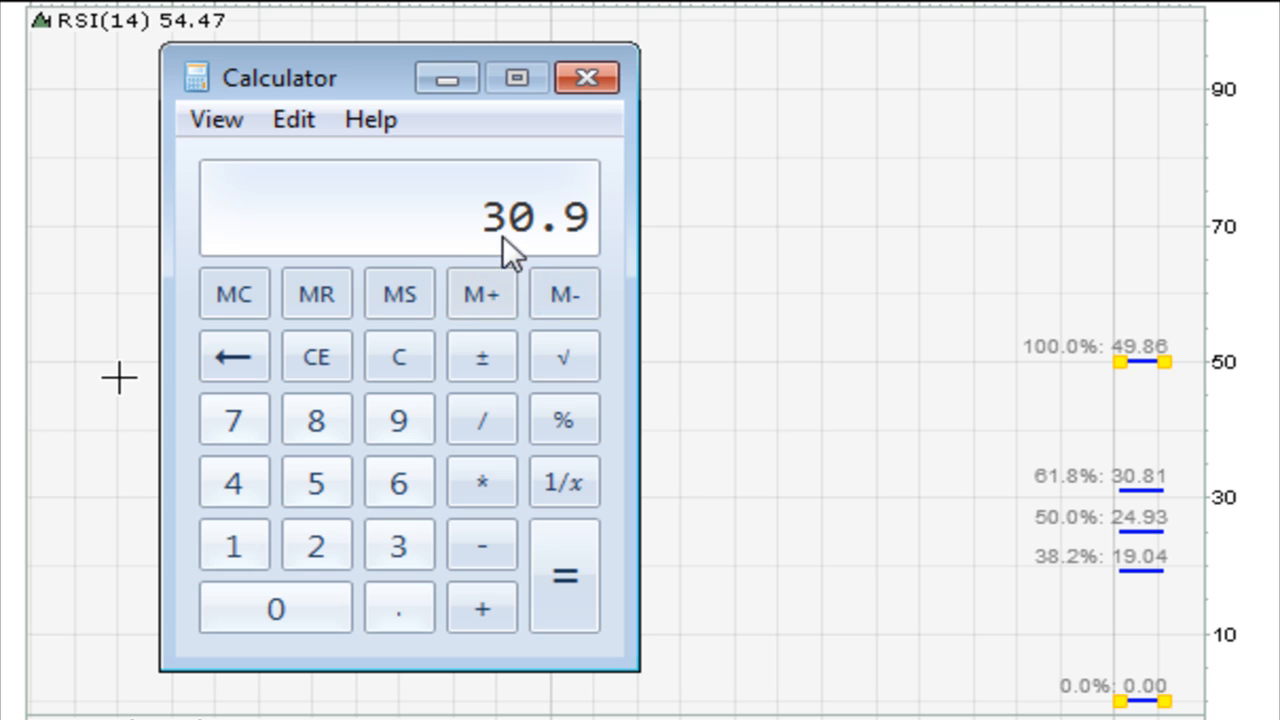
mouse_move(557, 247)
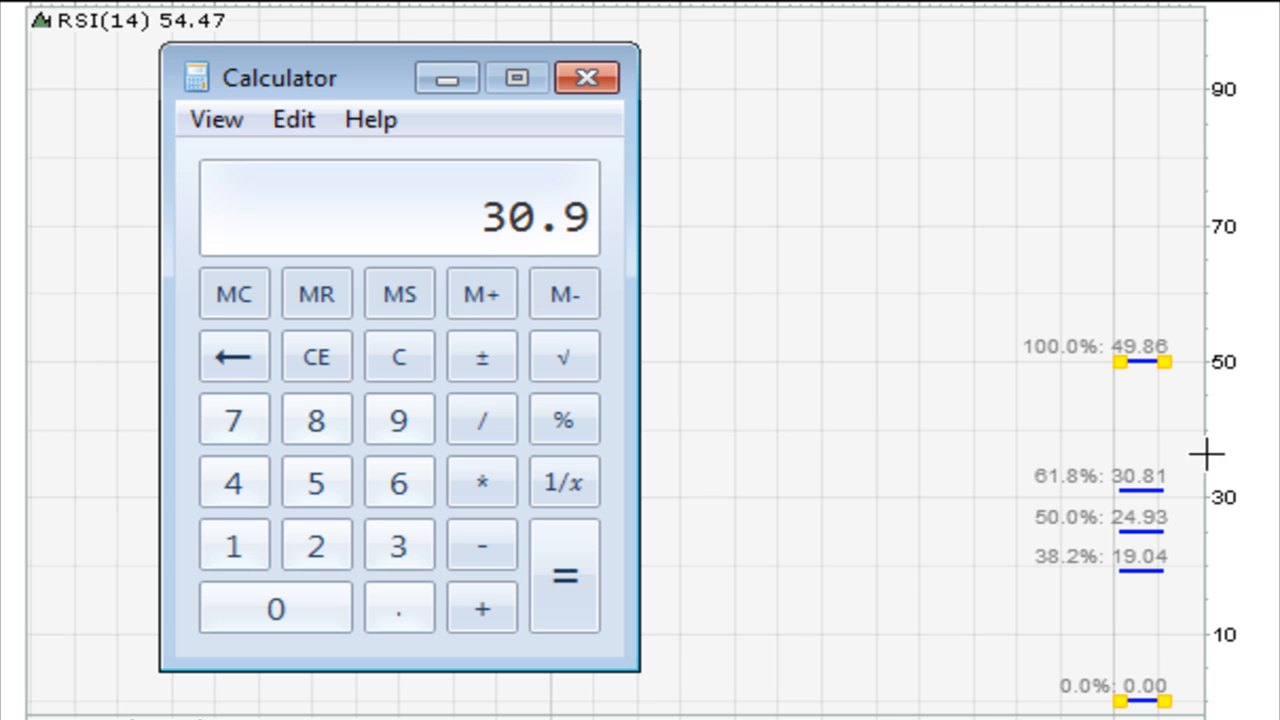
mouse_move(1137, 397)
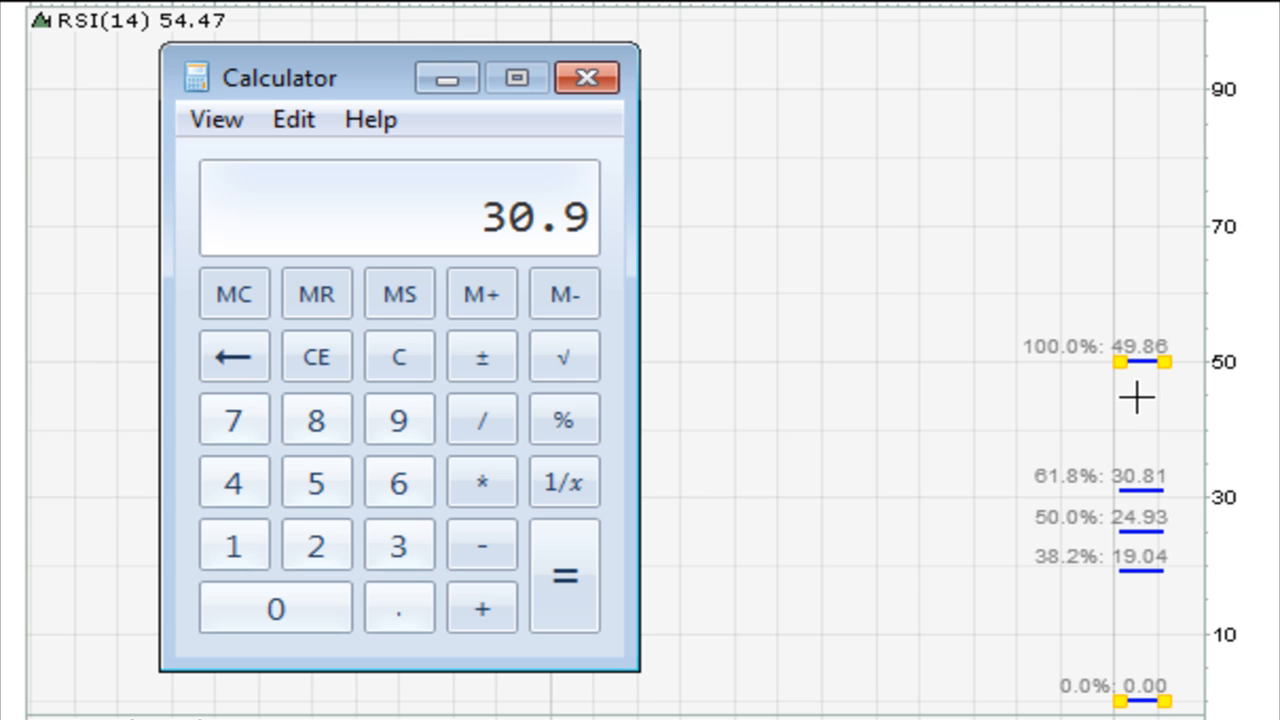
mouse_move(1137, 382)
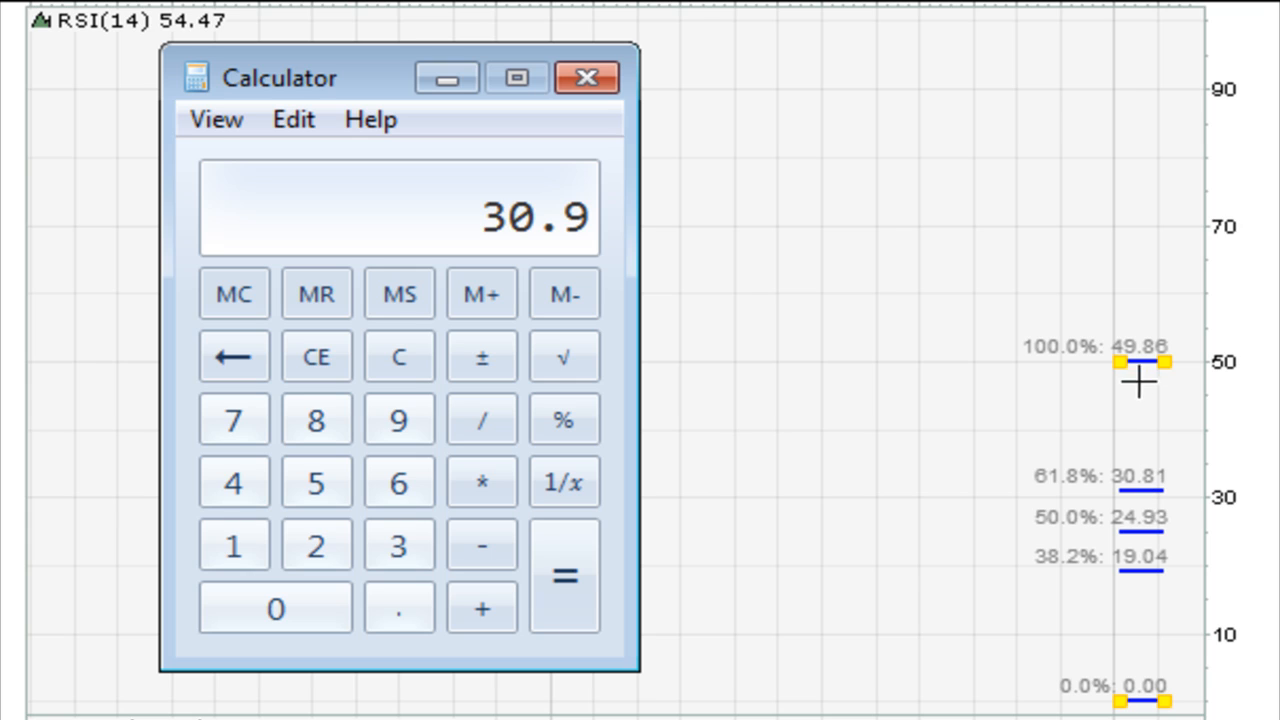
mouse_move(1150, 385)
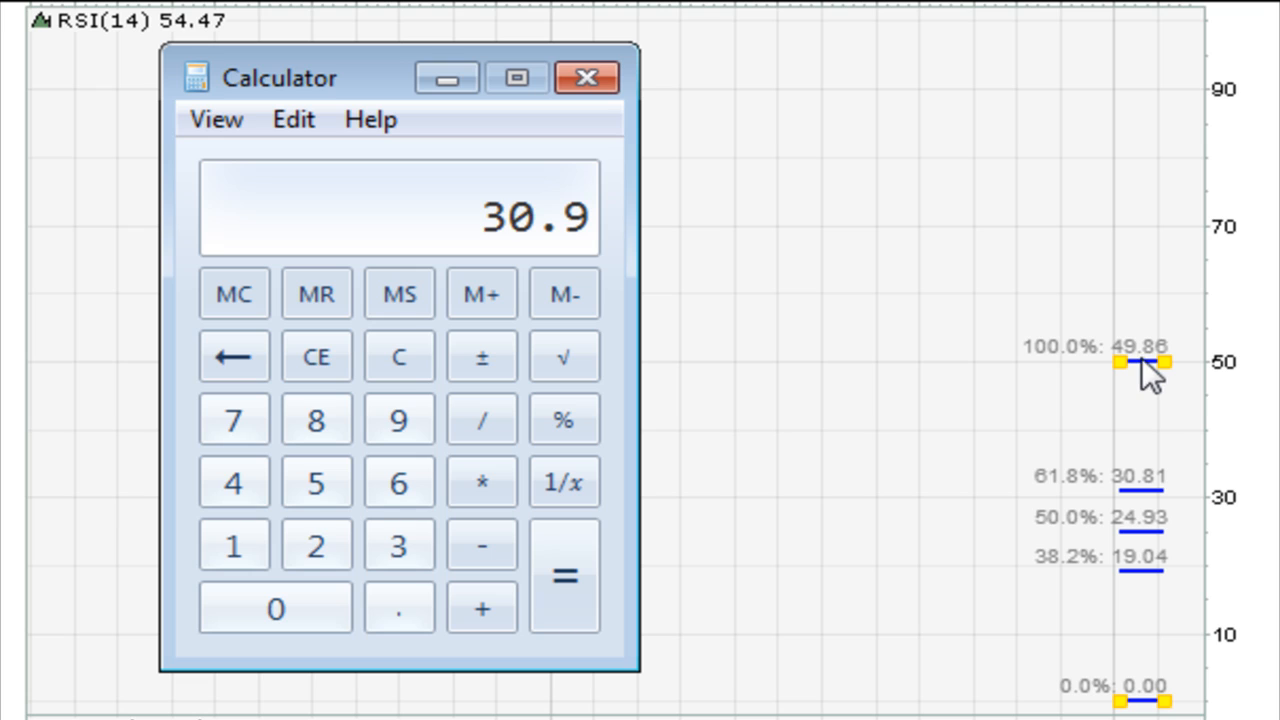
mouse_move(790, 312)
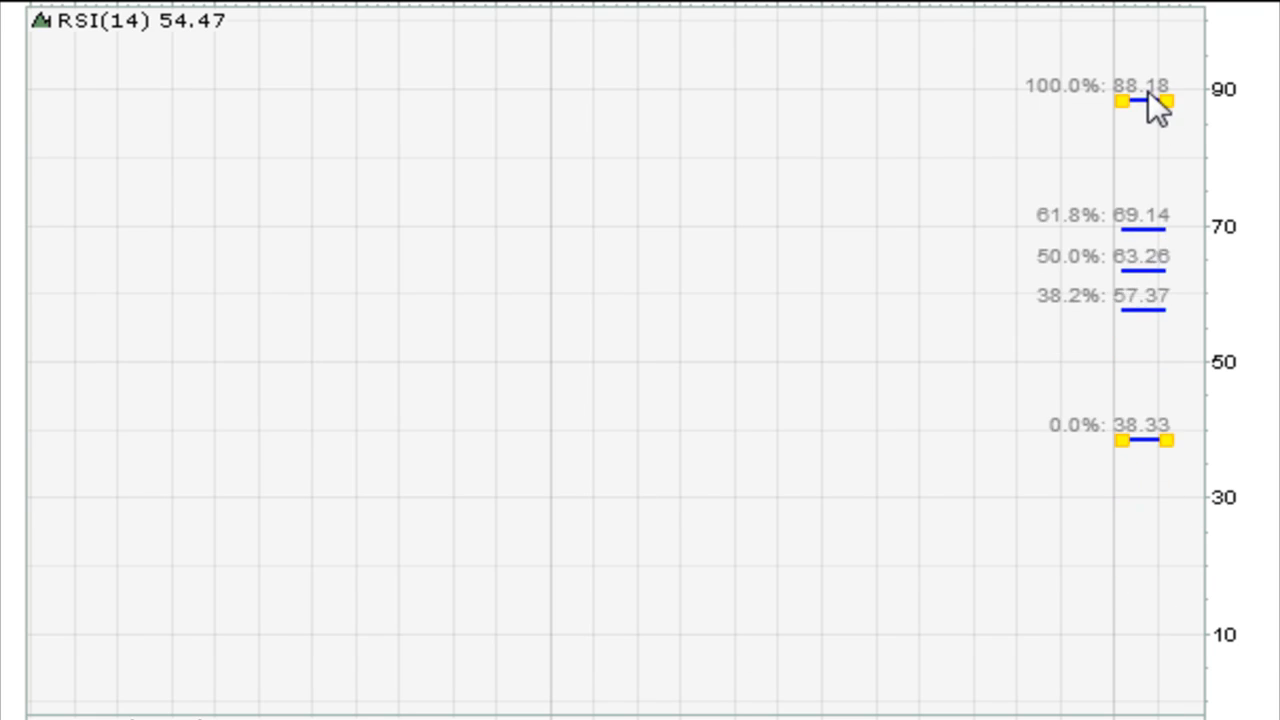
- Flip the retracement handles so 0% sits at 99.42 and 100% at 49.28
drag(1165, 103, 1165, 23)
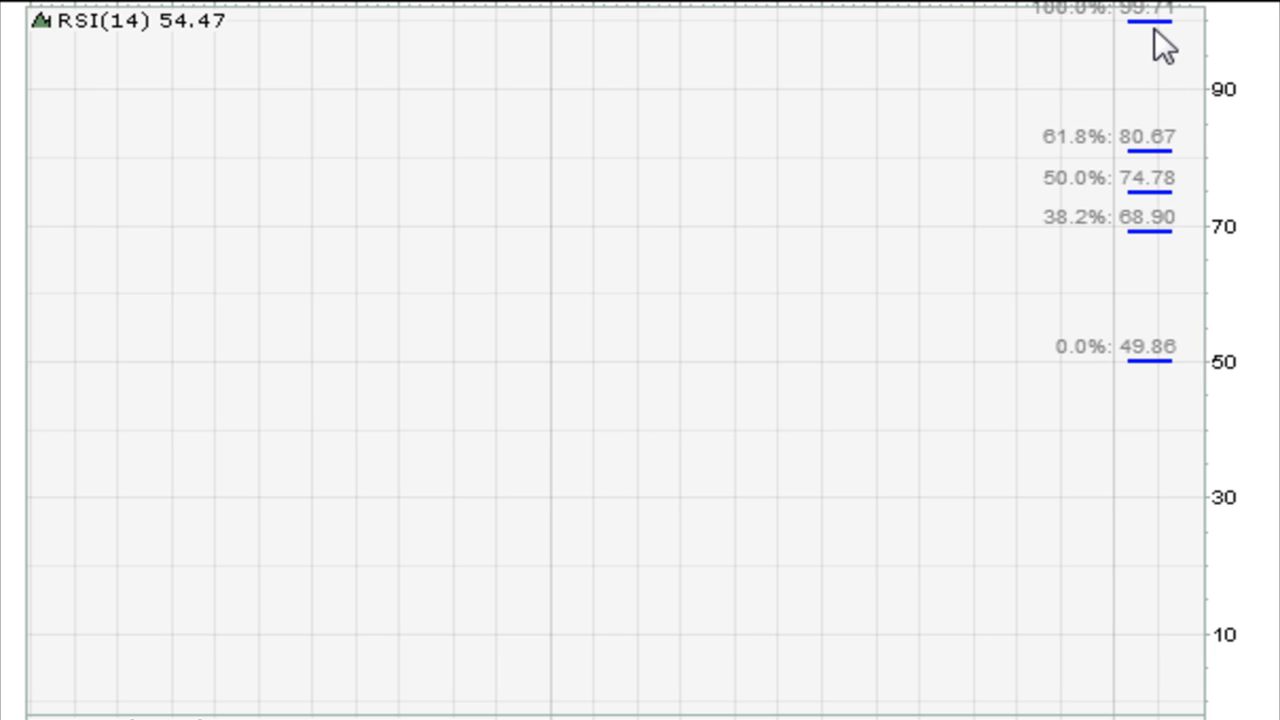
drag(1160, 20, 1110, 605)
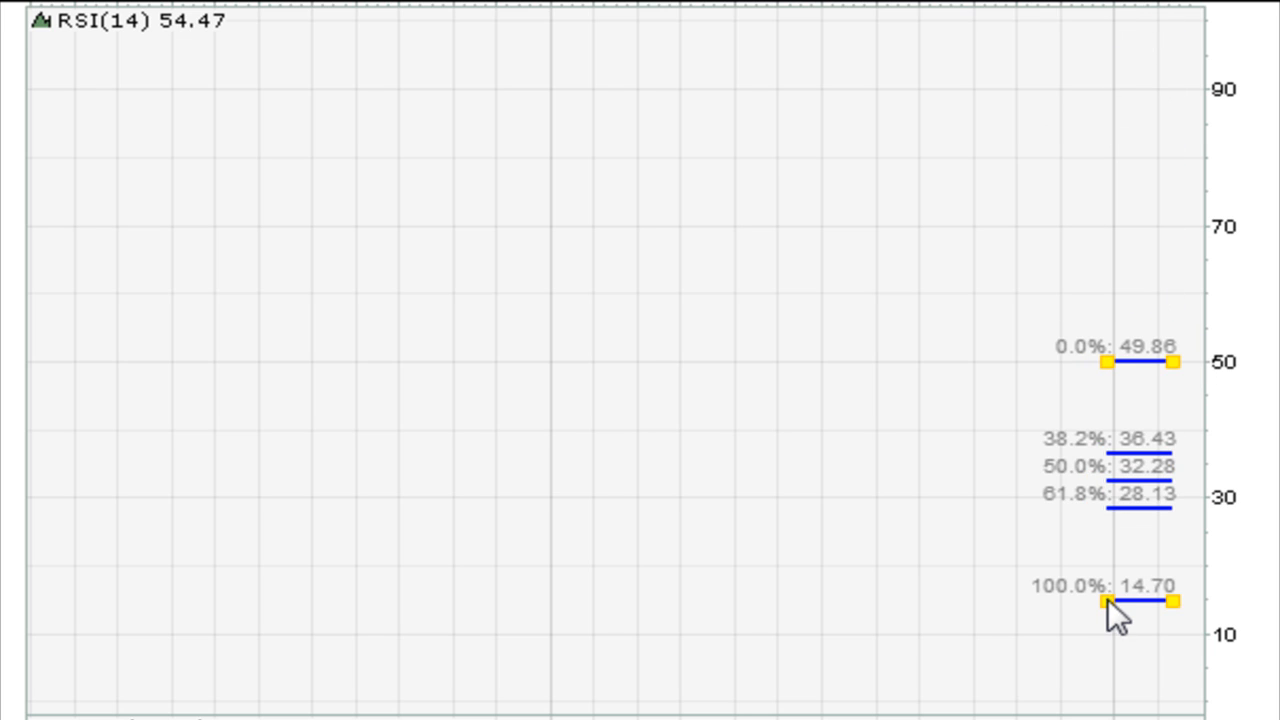
drag(1108, 605, 1165, 40)
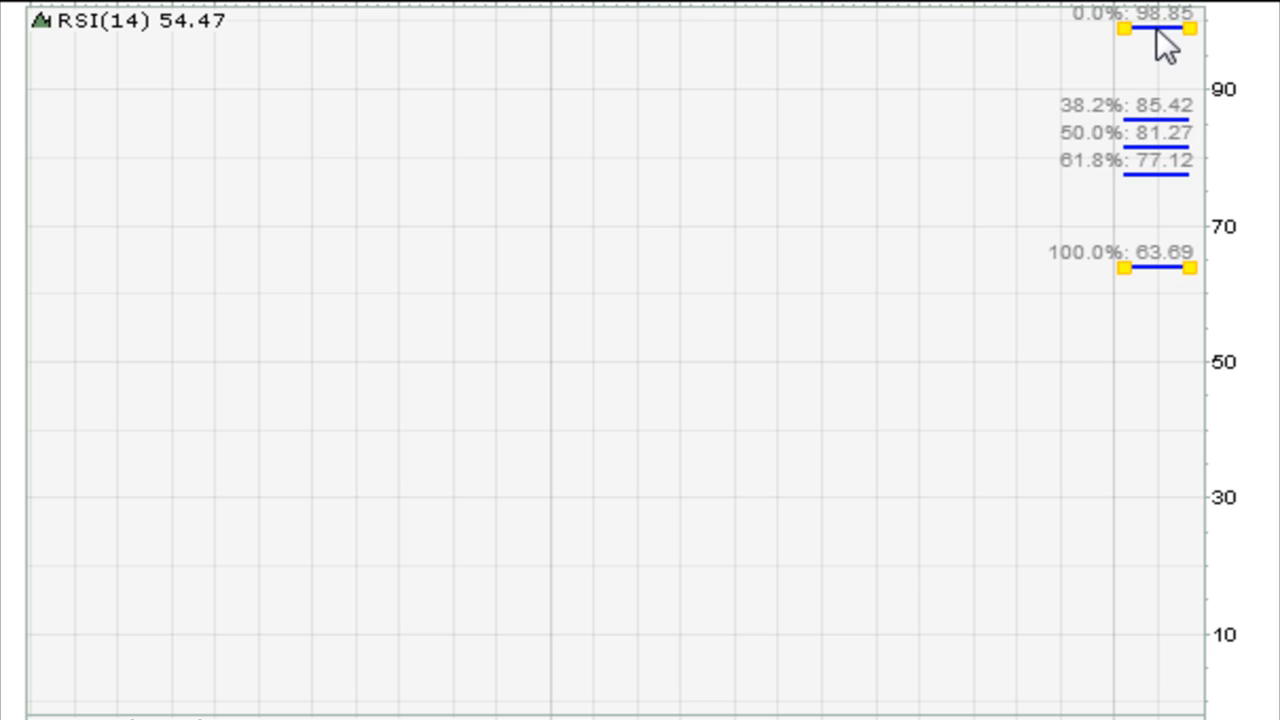
drag(1158, 270, 1158, 337)
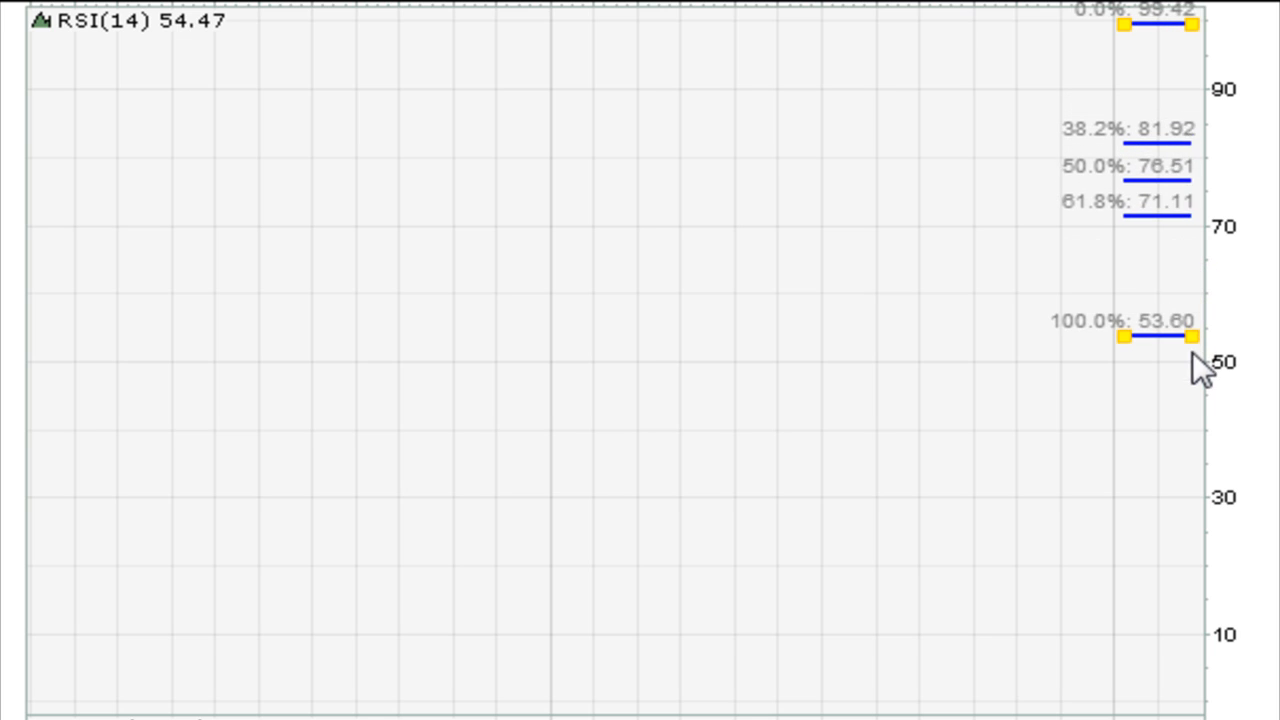
drag(1190, 335, 1190, 368)
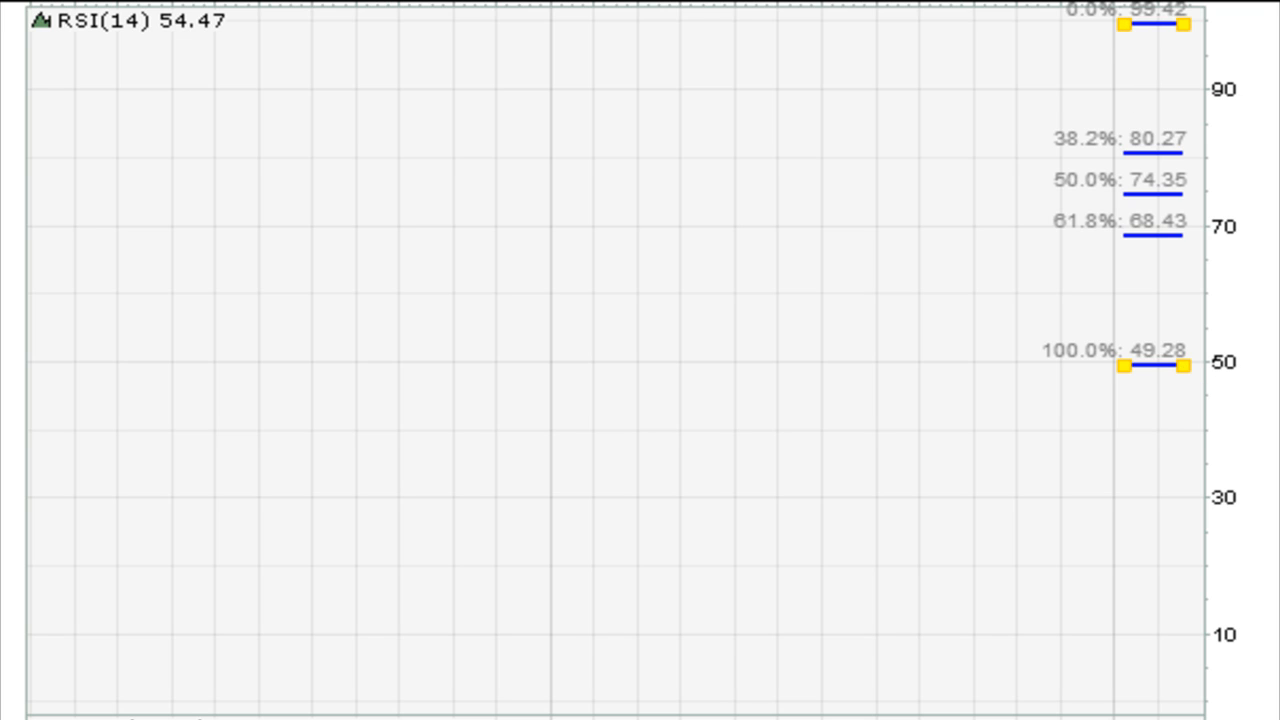
mouse_move(1160, 290)
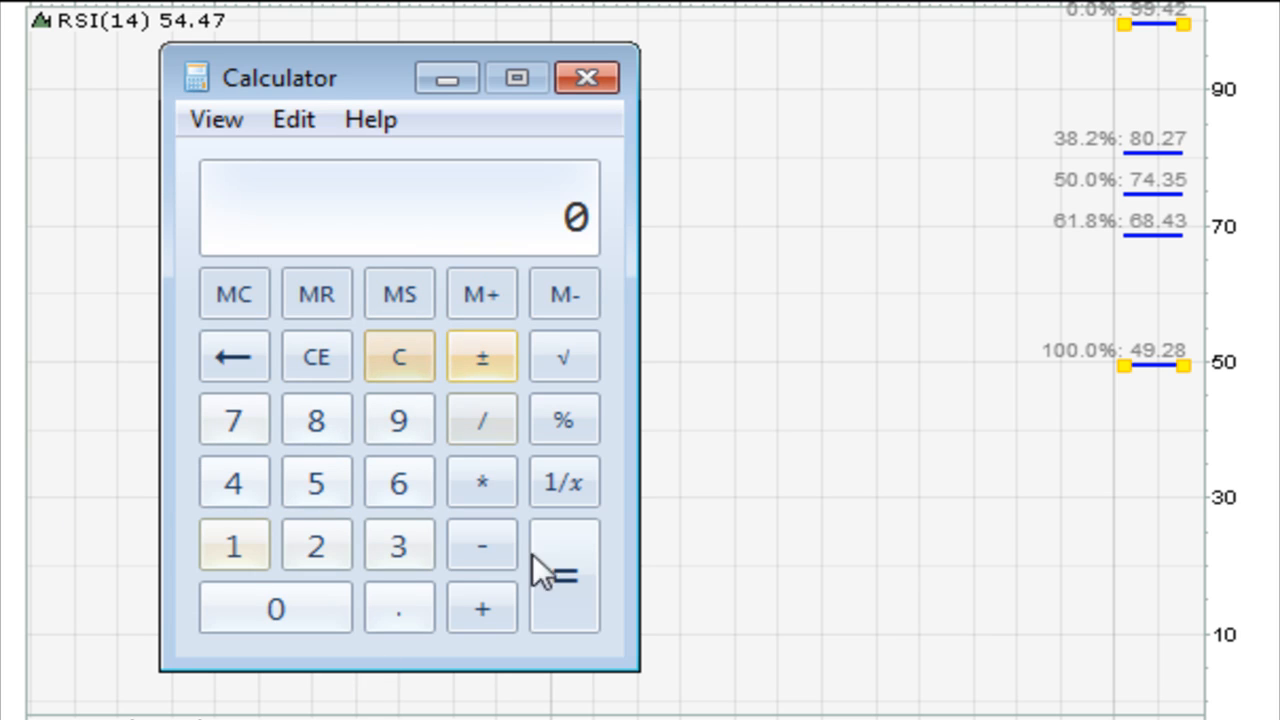
- Calculate 50 × 0.382 = 19.1, add 50 to reach 69.1, then close Calculator
click(316, 482)
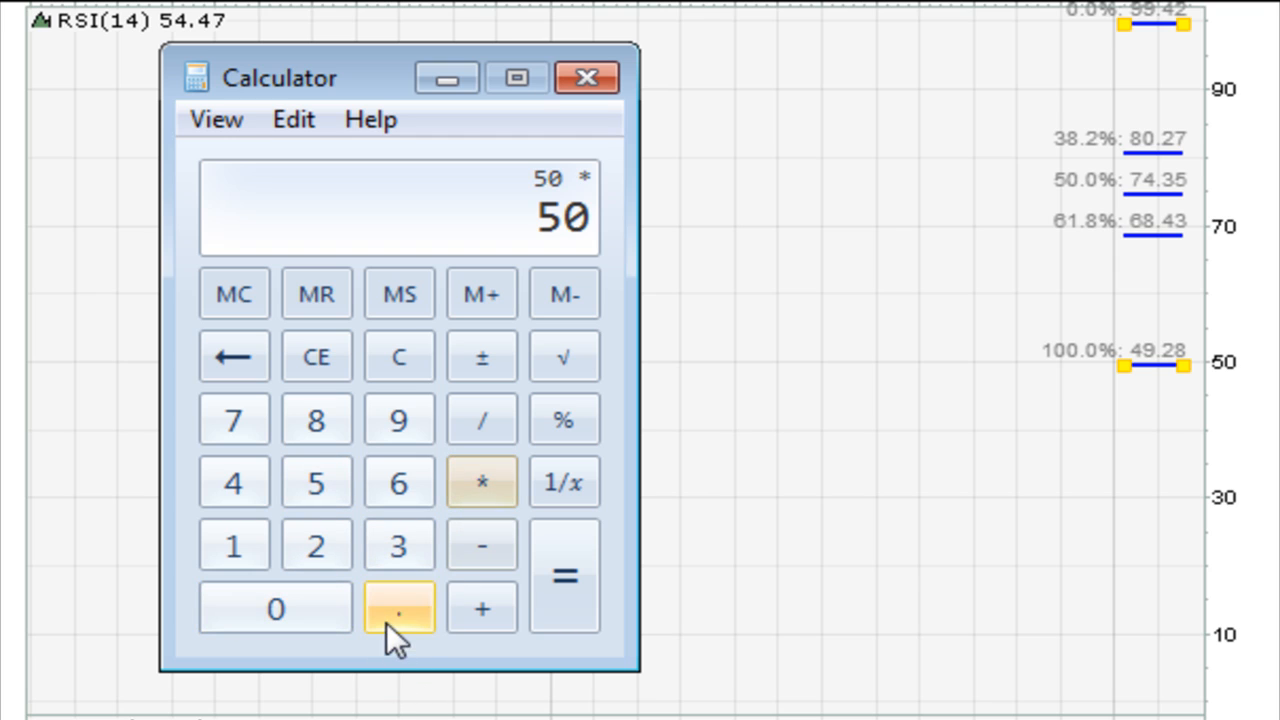
click(398, 608)
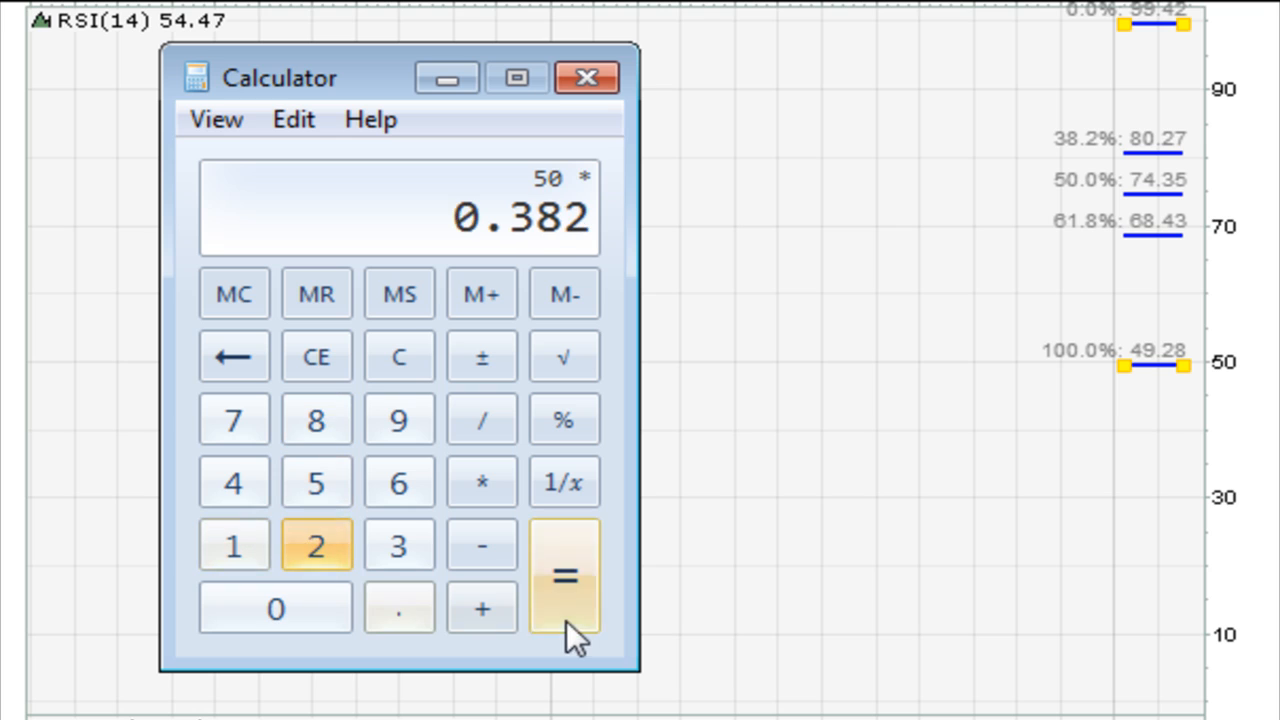
click(563, 575)
text(5)
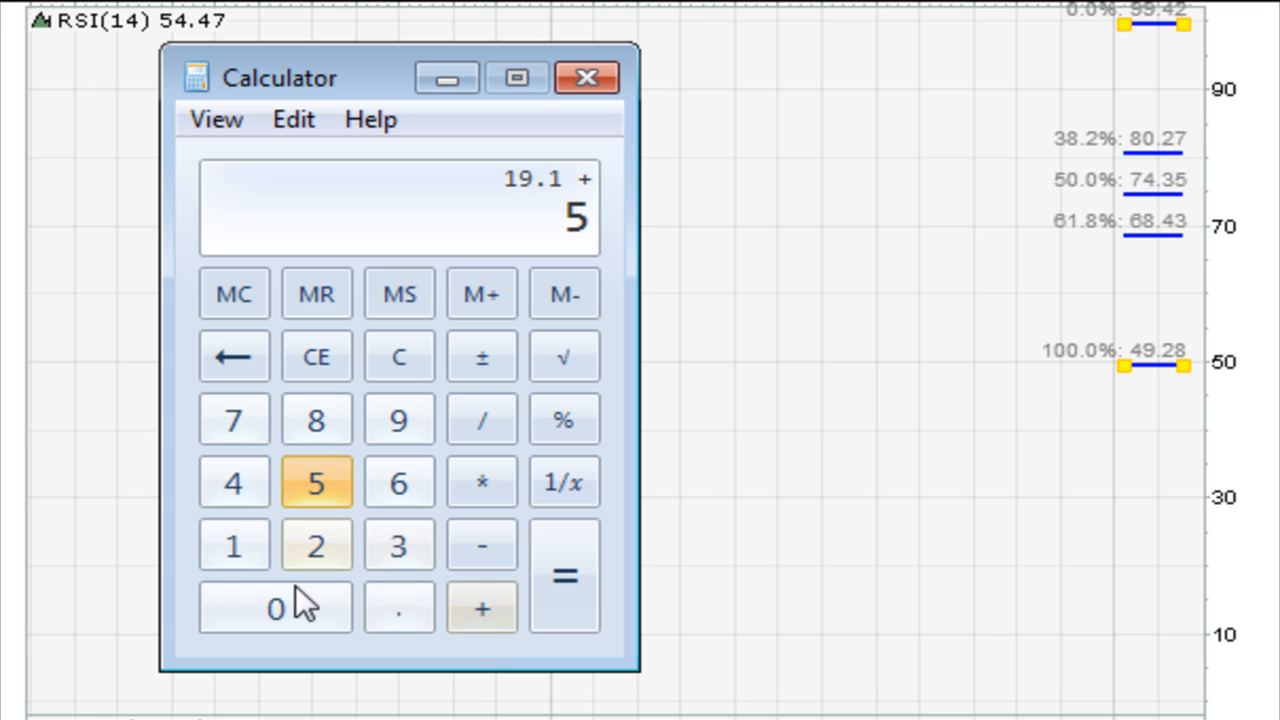
click(481, 293)
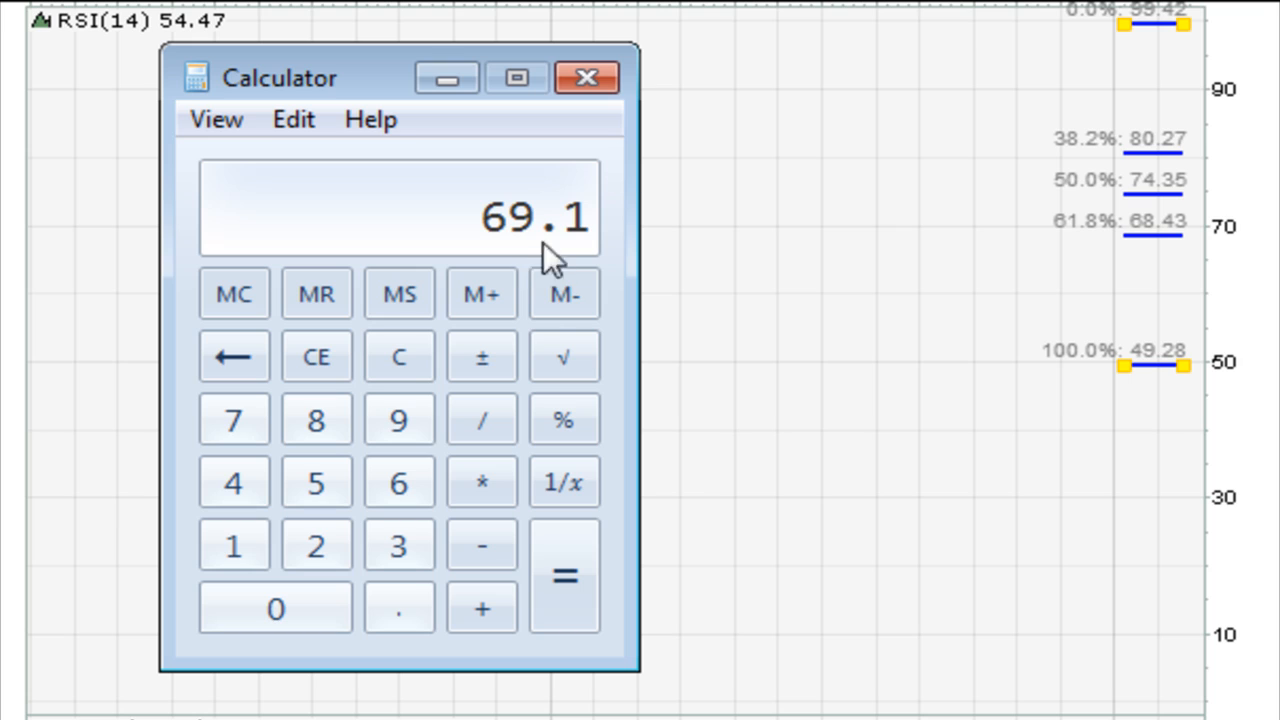
mouse_move(457, 253)
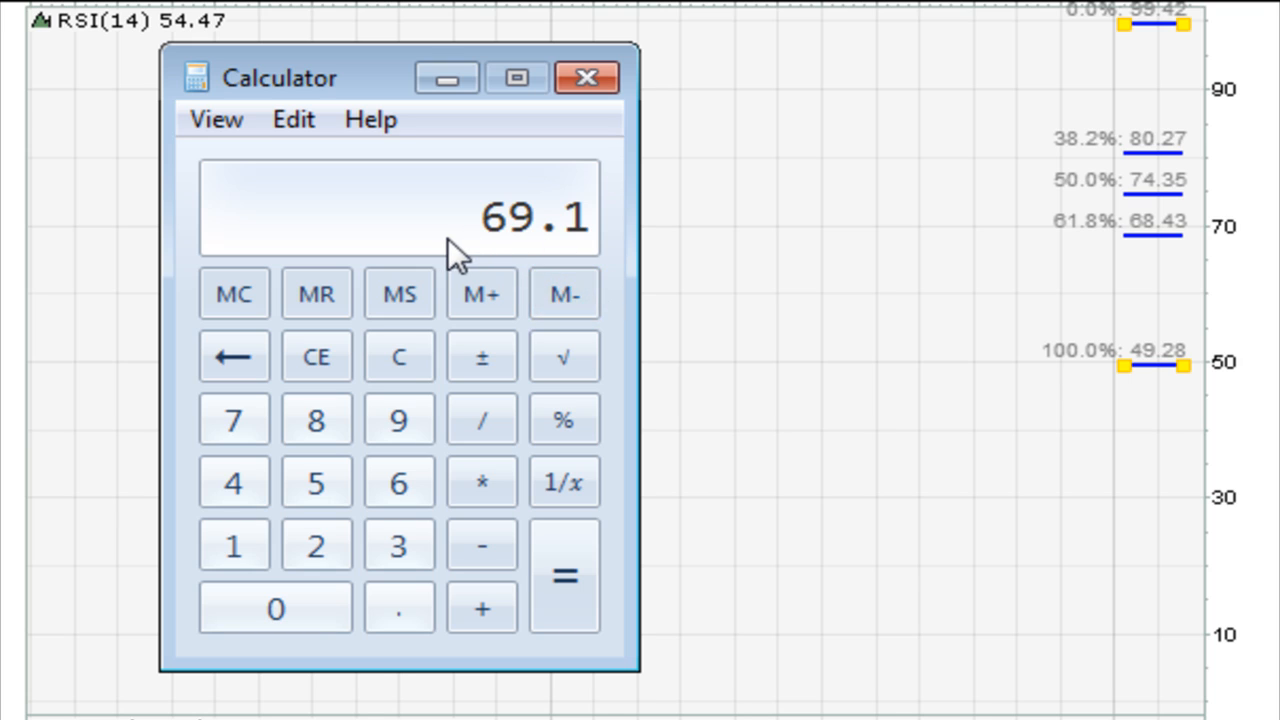
click(586, 77)
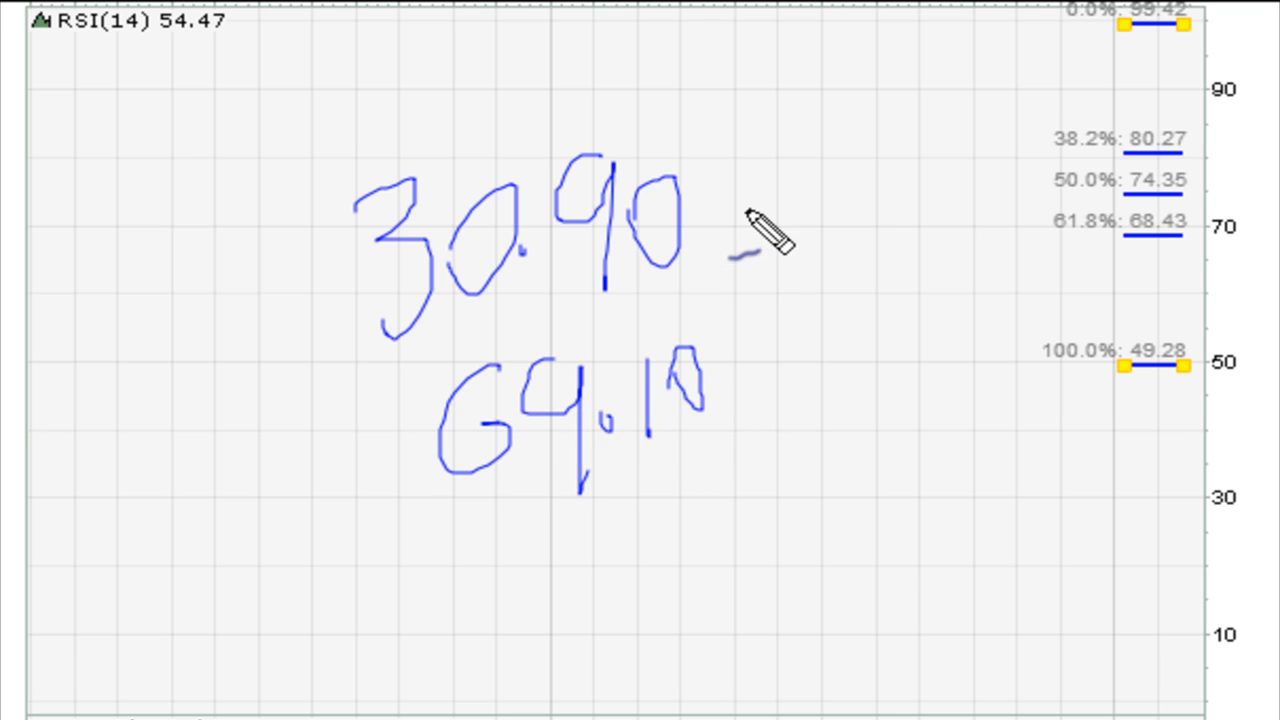
- Continue the large handwritten 30.90 and 69.10 note across the middle of the RSI panel
drag(760, 240, 840, 320)
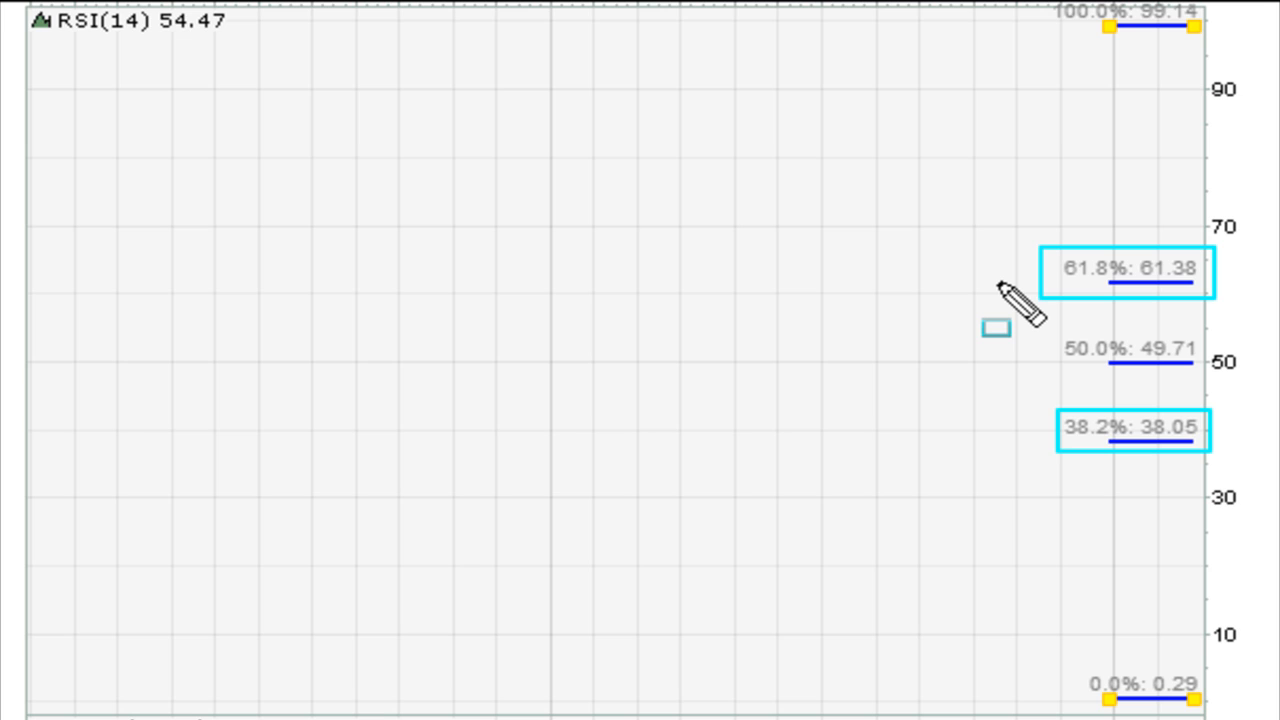
mouse_move(1010, 300)
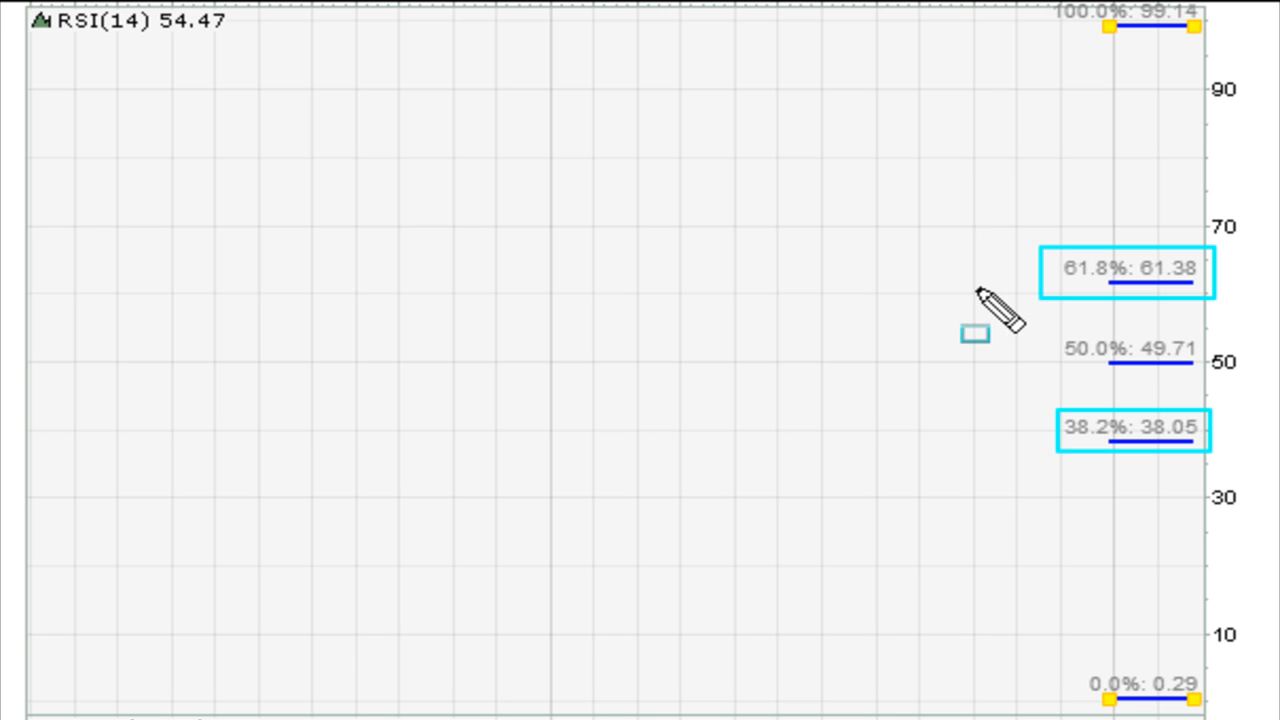